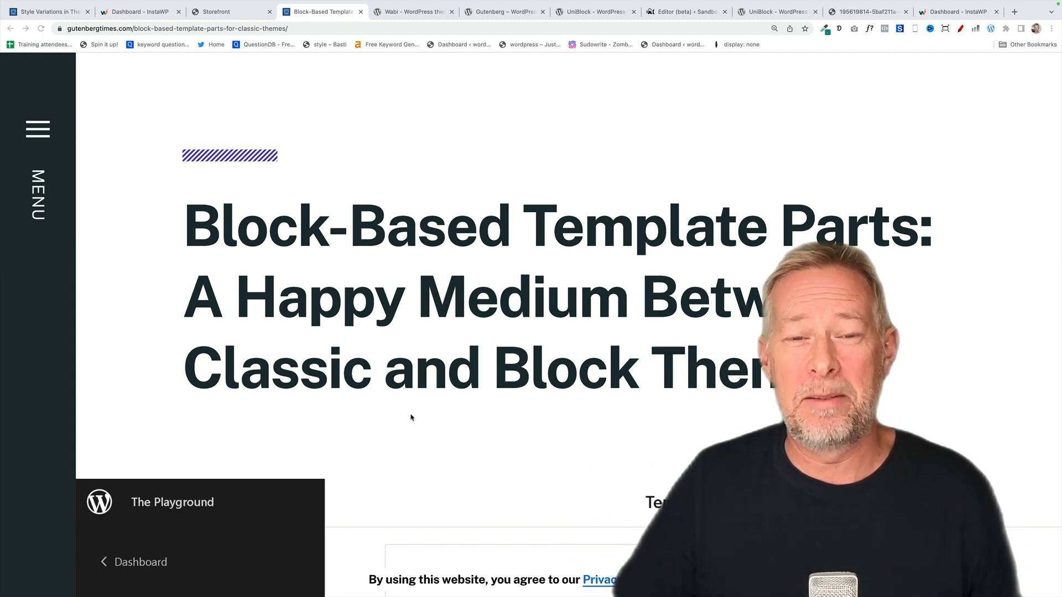
Switch to the 'Dashboard ‹ Storefront' browser tab
{"action": "left_click", "coordinate": [230, 12]}
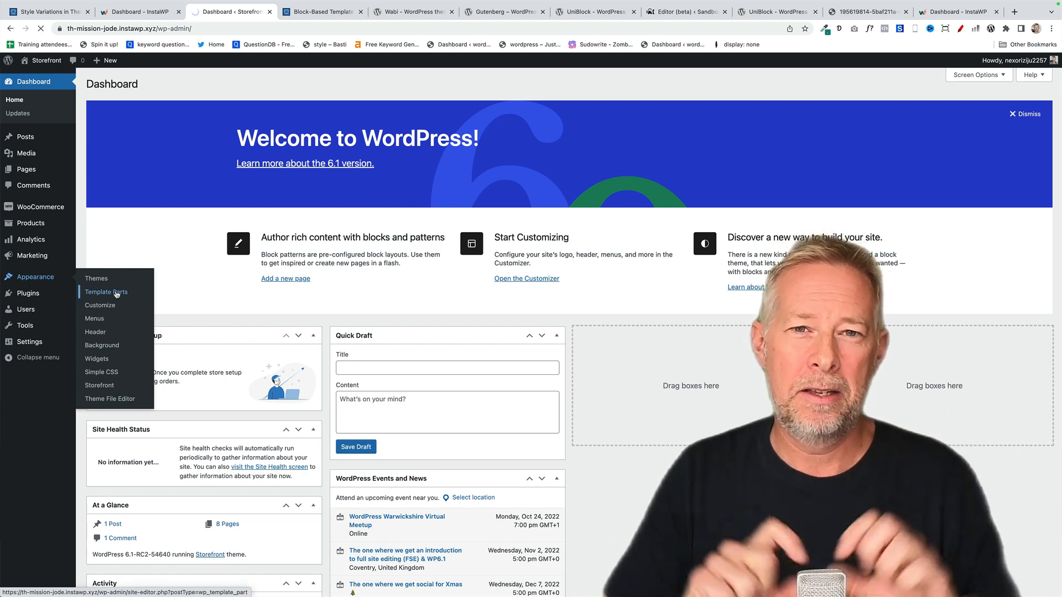
Open Storefront's 'header' template part from Template Parts and expand its Group in List View
{"action": "left_click", "coordinate": [106, 292]}
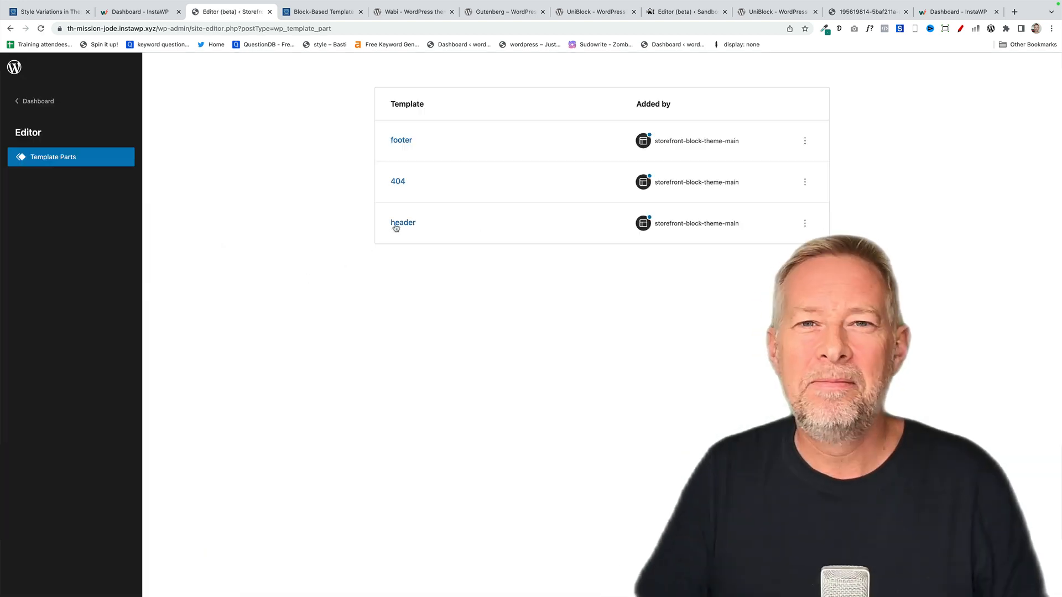
{"action": "left_click", "coordinate": [403, 222]}
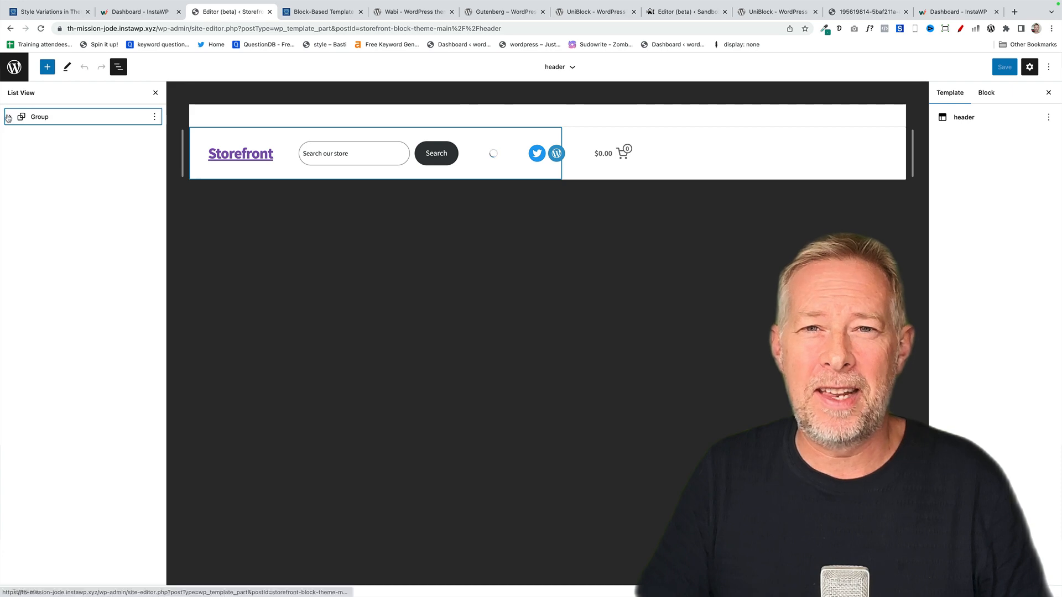
{"action": "left_click", "coordinate": [9, 117]}
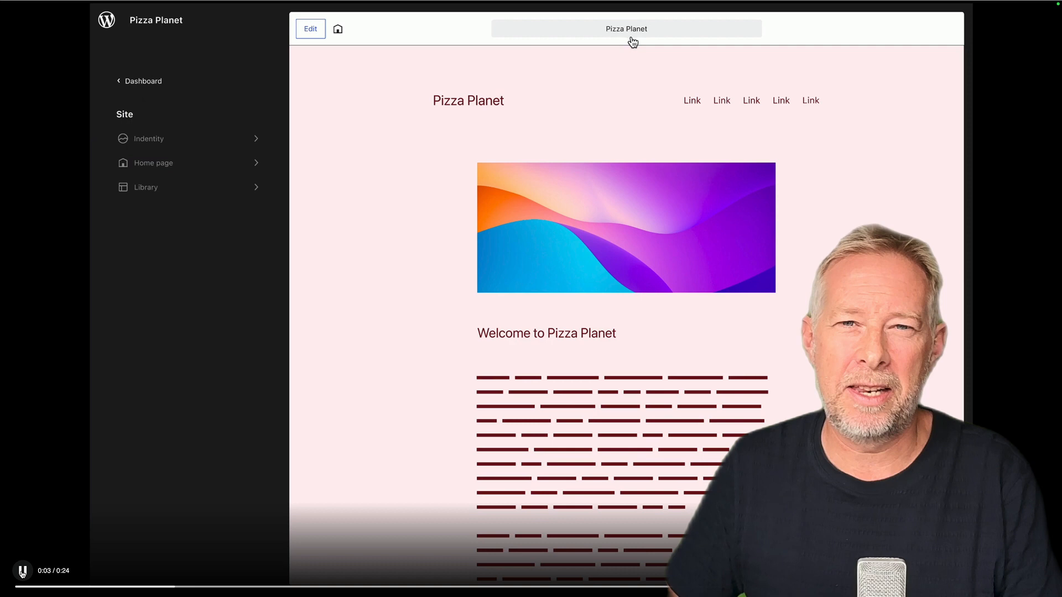
Open the browse-mode page switcher and search for 'Recipe'
{"action": "left_click", "coordinate": [625, 28]}
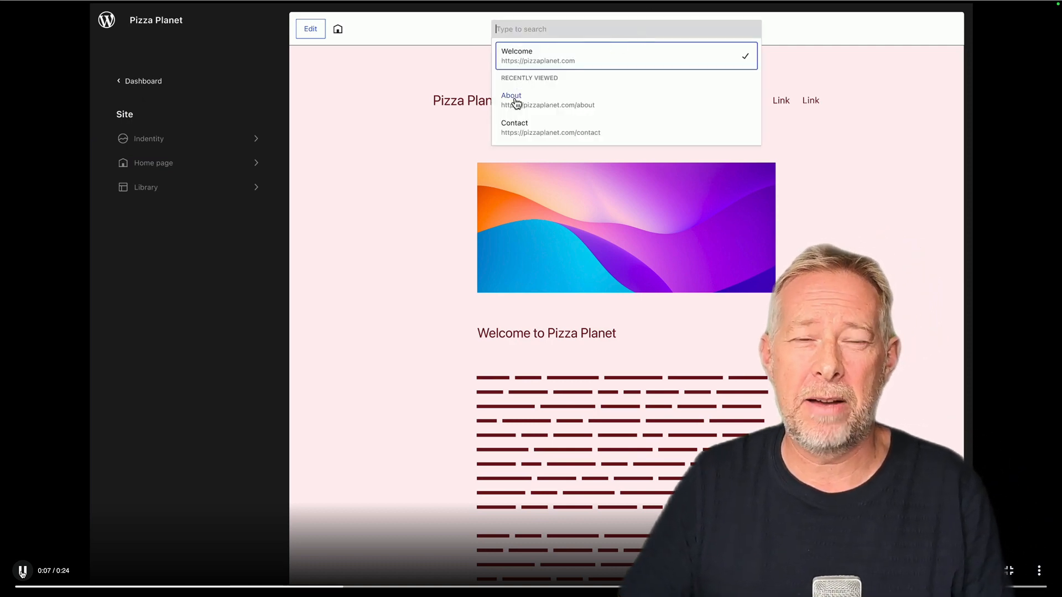
{"action": "type", "text": "Recipe"}
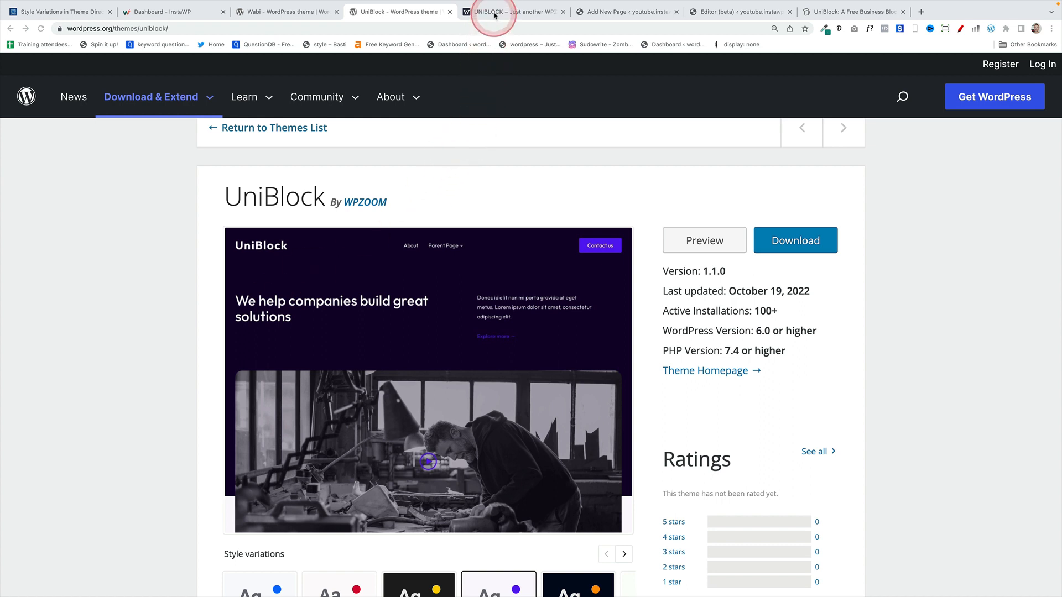
View the UniBlock live demo, then go to the page being built in the editor
{"action": "left_click", "coordinate": [511, 12]}
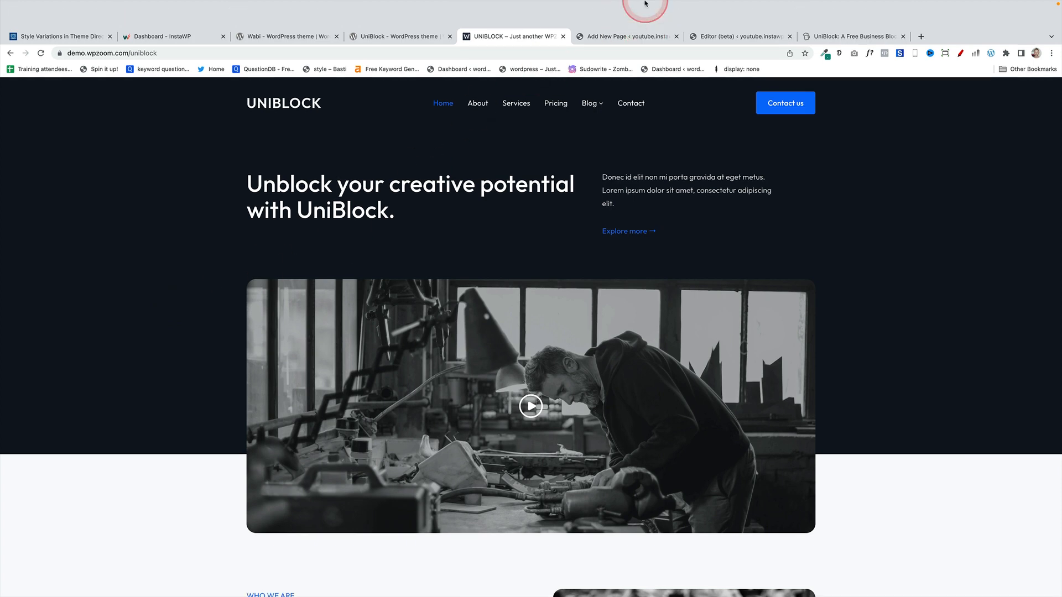
{"action": "left_click", "coordinate": [623, 36]}
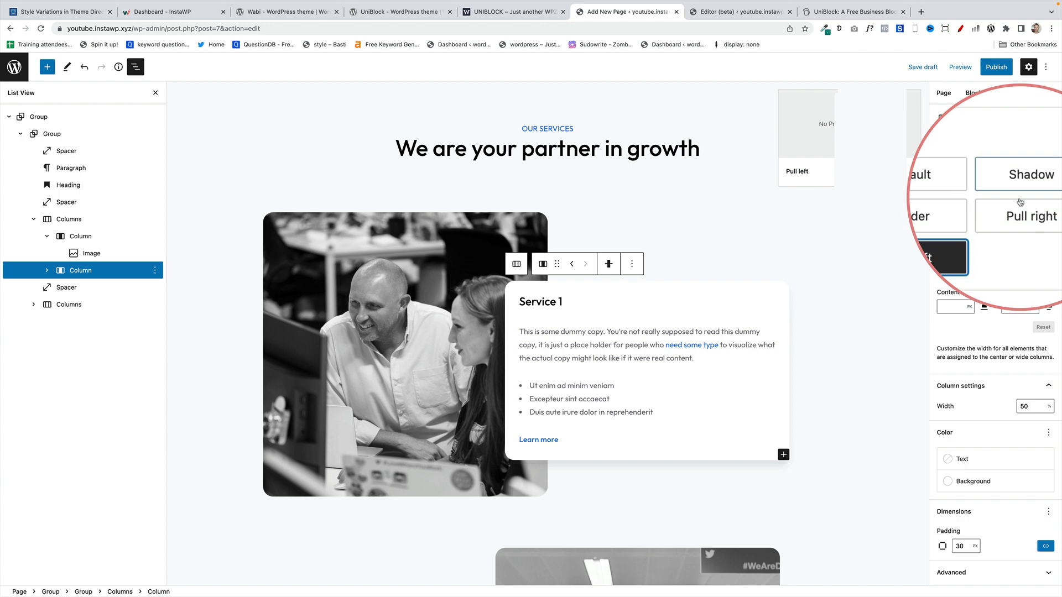
Try the Pull right style on the Service 1 column, then apply Pull left
{"action": "left_click", "coordinate": [1025, 207]}
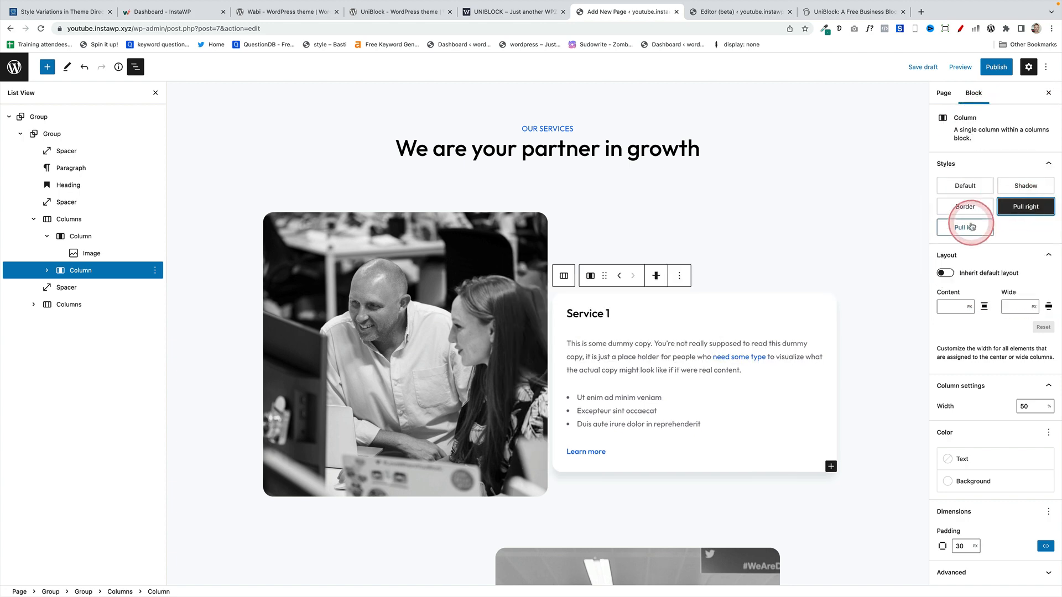
{"action": "left_click", "coordinate": [965, 226]}
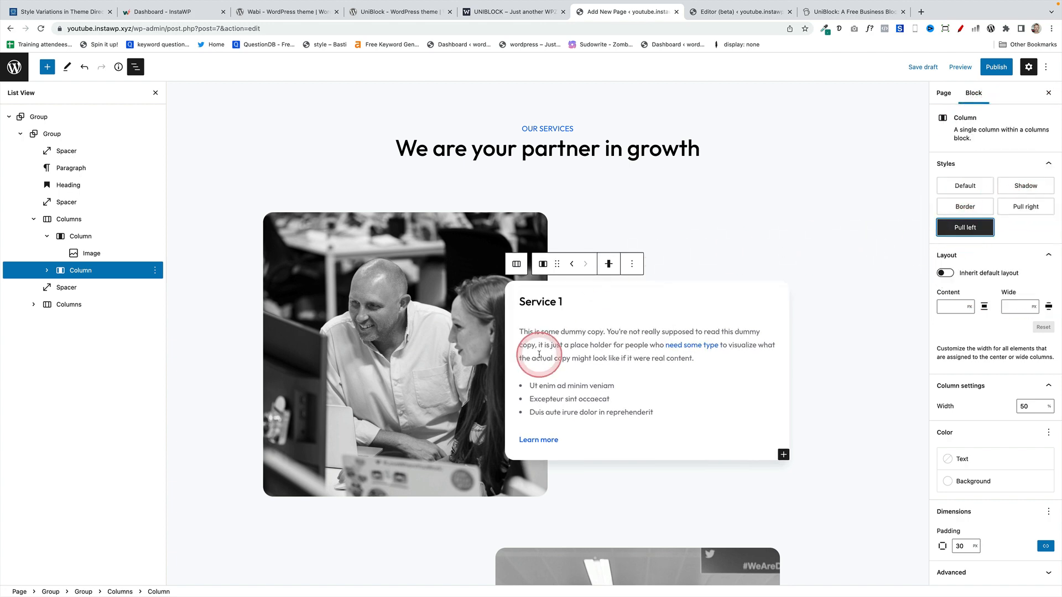
{"action": "left_click", "coordinate": [285, 12]}
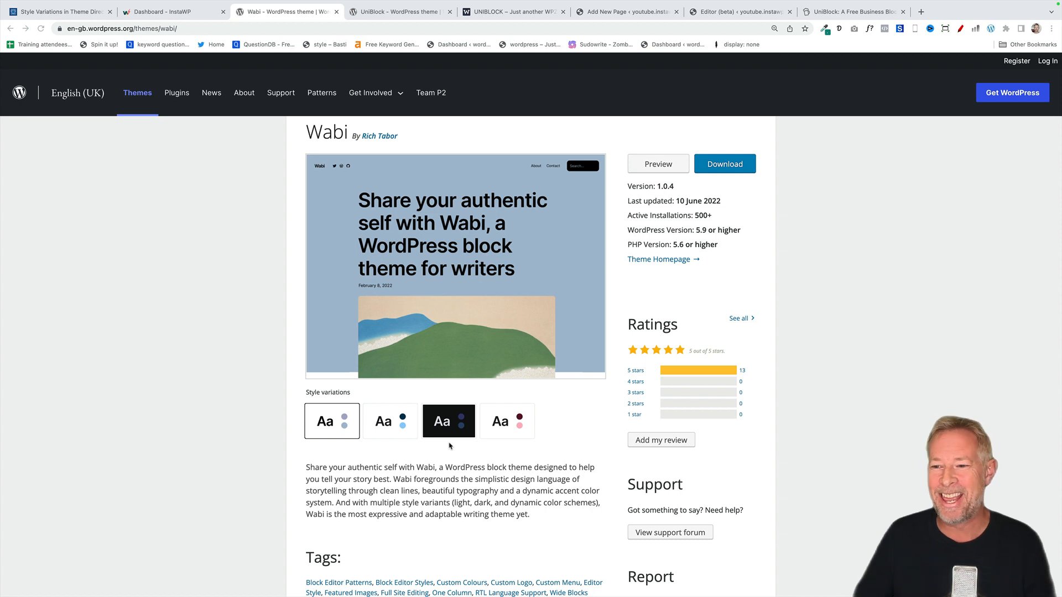
Preview Wabi's light and dark style variations, then launch its full live preview
{"action": "left_click", "coordinate": [331, 420]}
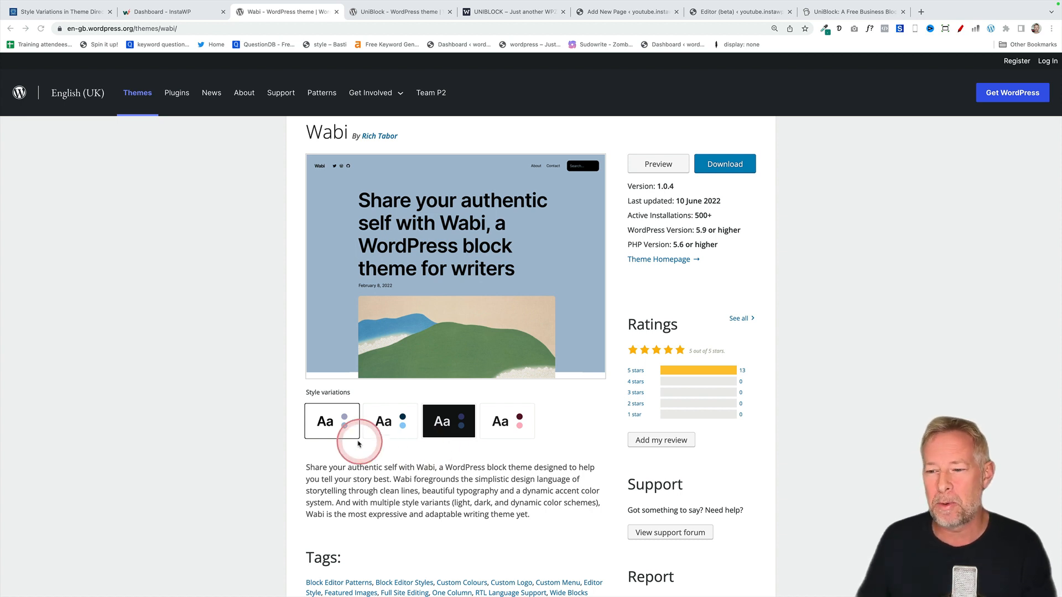
{"action": "left_click", "coordinate": [332, 420]}
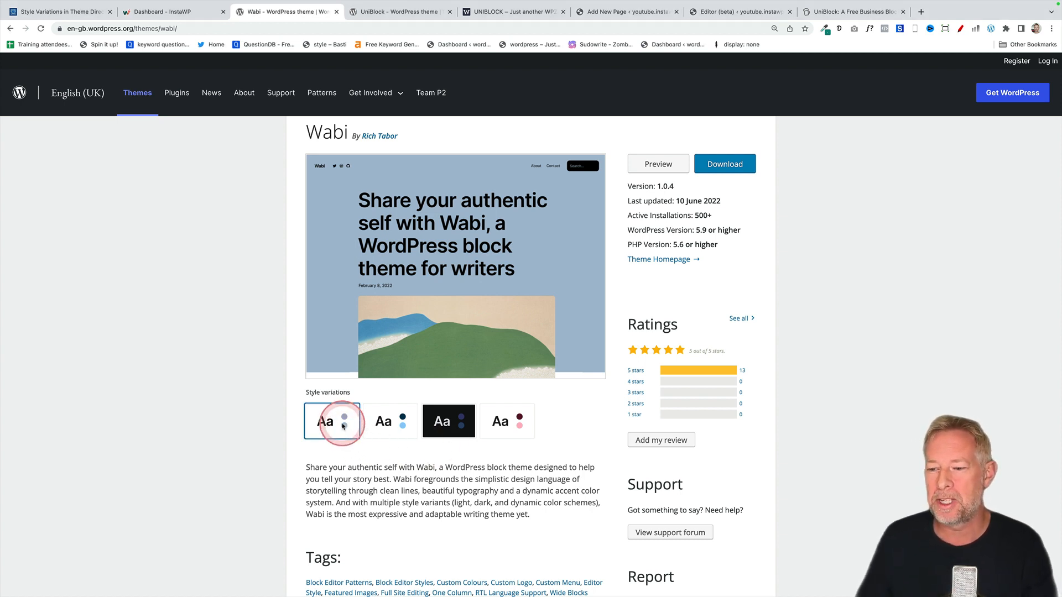
{"action": "left_click", "coordinate": [449, 422]}
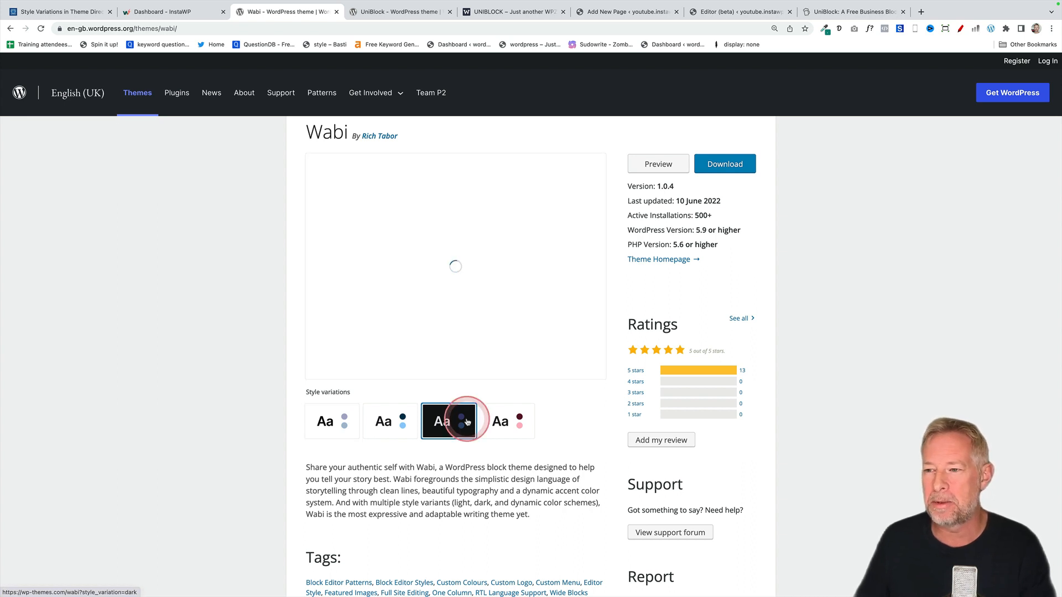
{"action": "left_click", "coordinate": [448, 421]}
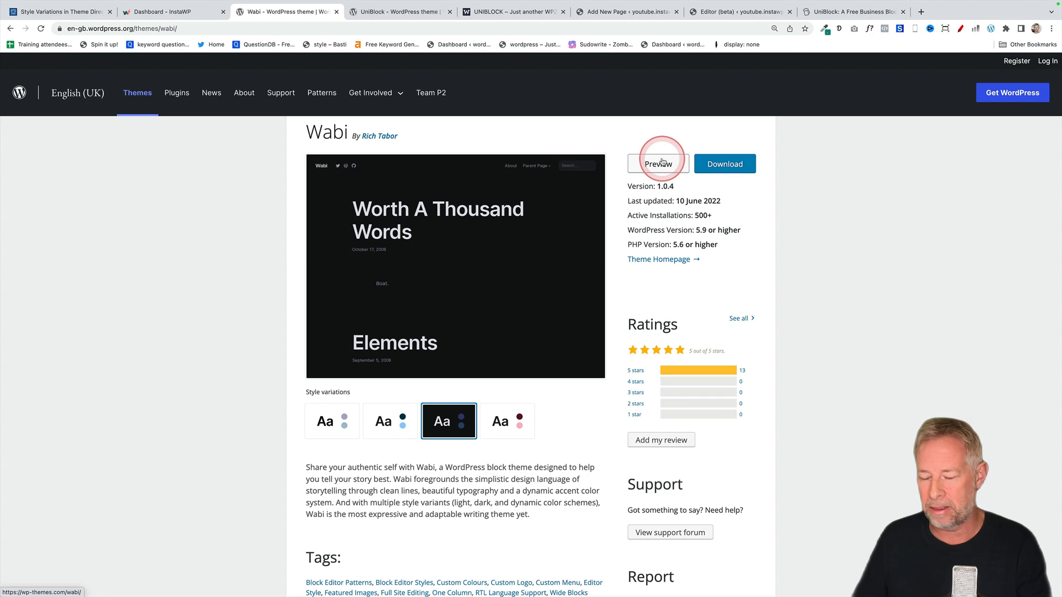
{"action": "left_click", "coordinate": [657, 163]}
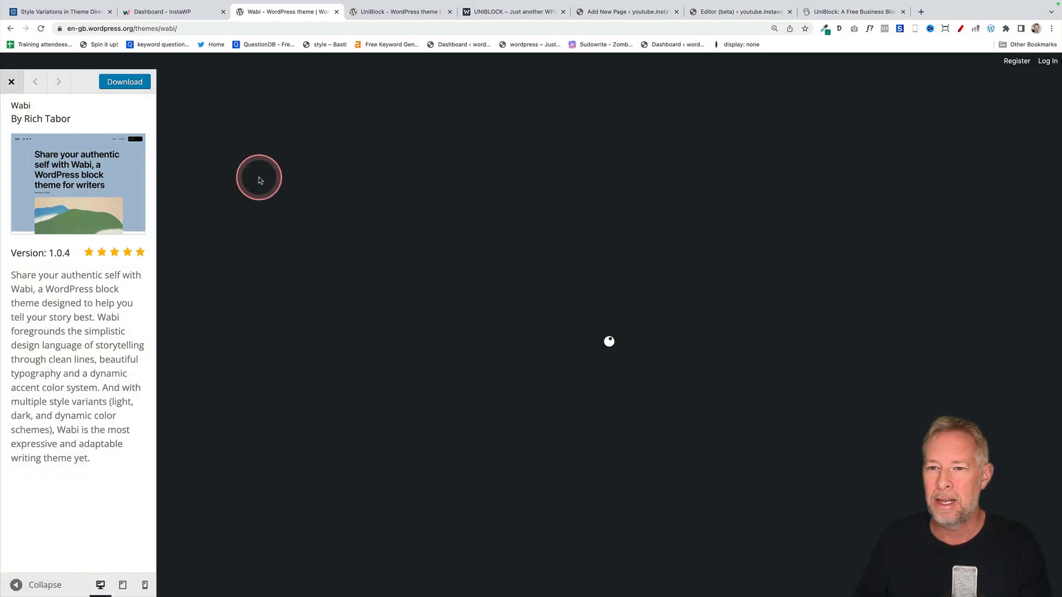